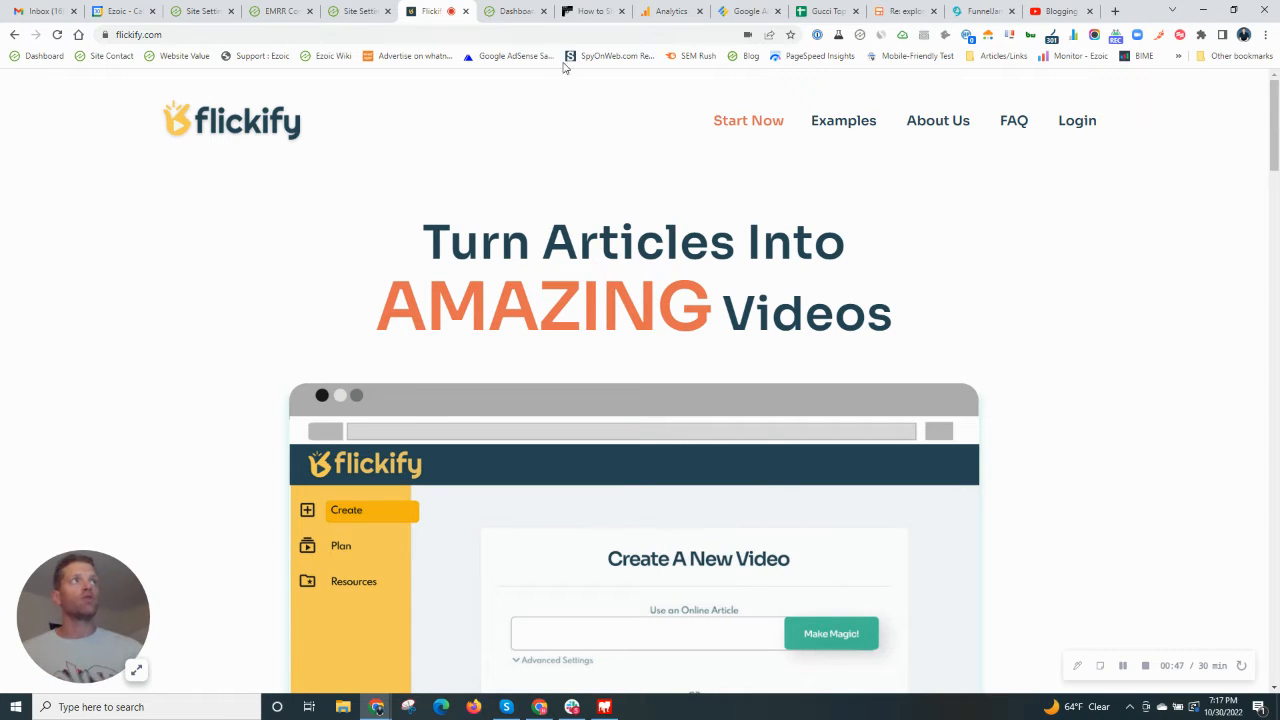
mouse_move(510, 12)
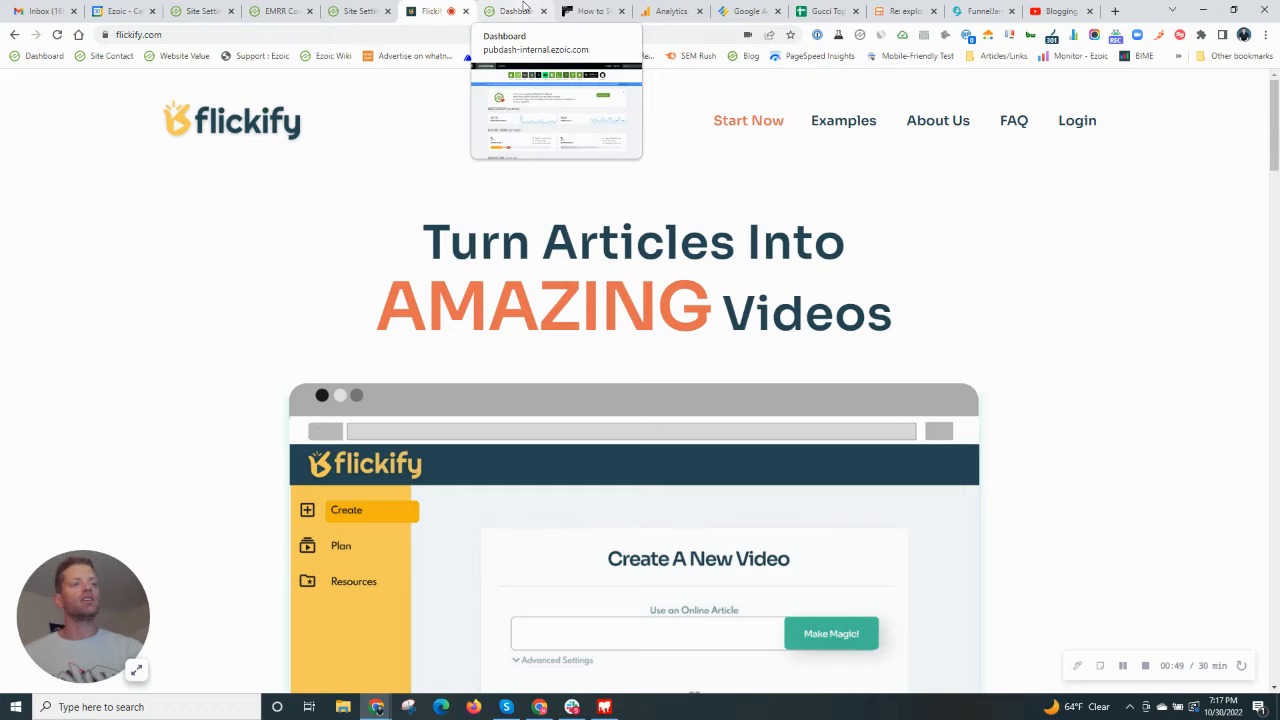
Switch from the Flickify landing page to the Ezoic publisher dashboard
click(500, 12)
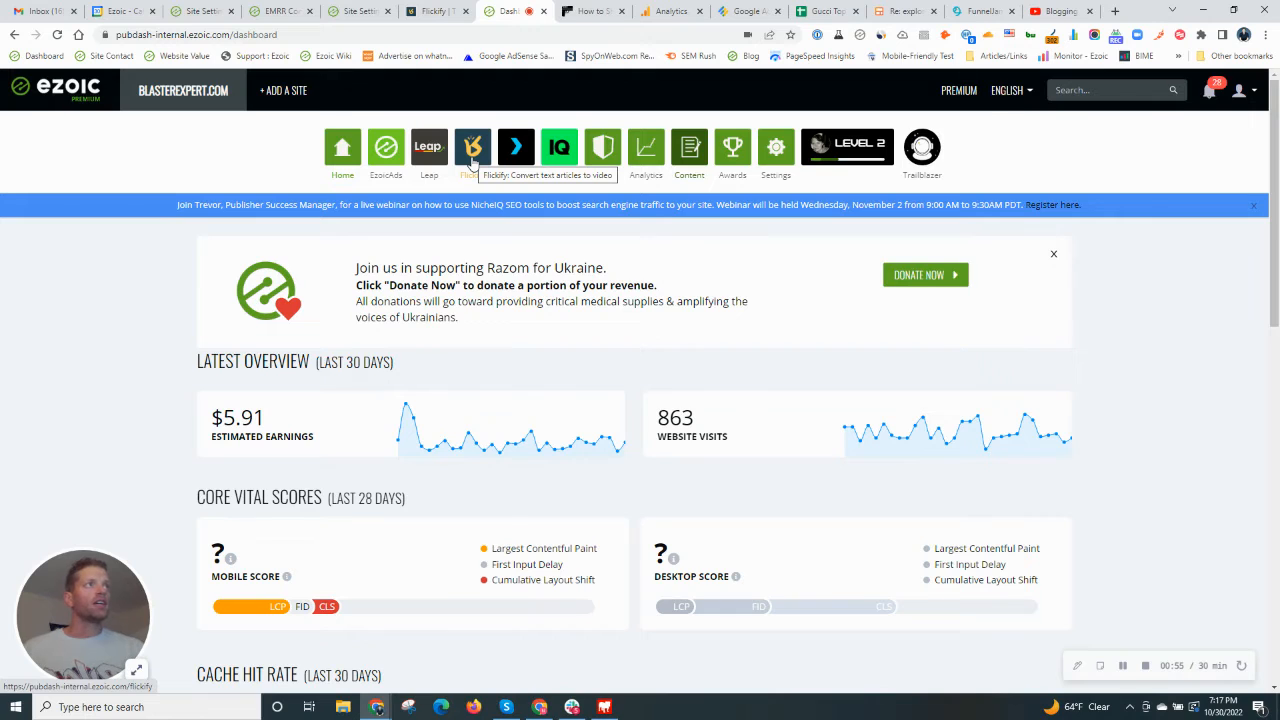
Launch Flickify from the Ezoic dashboard app bar, reaching Create New Video
click(472, 148)
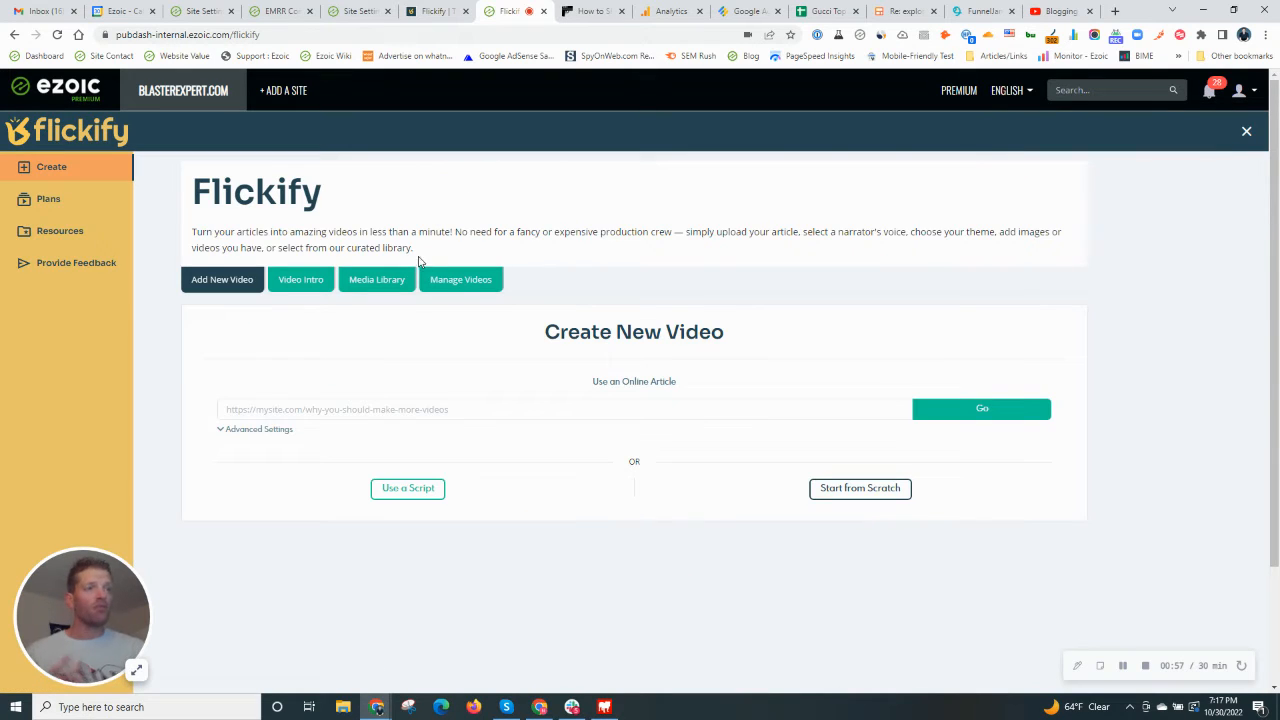
mouse_move(904, 128)
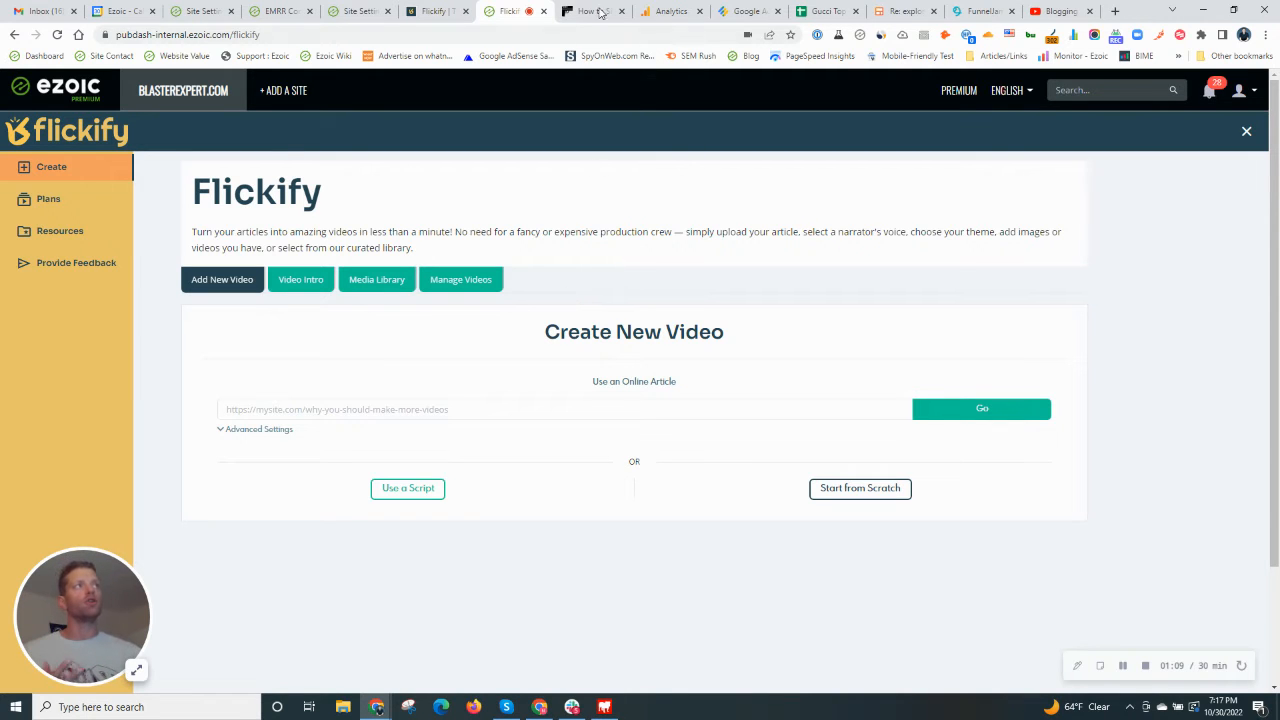
Fill the online-article field with the blasterexpert.com paintball shotgun article URL
click(590, 12)
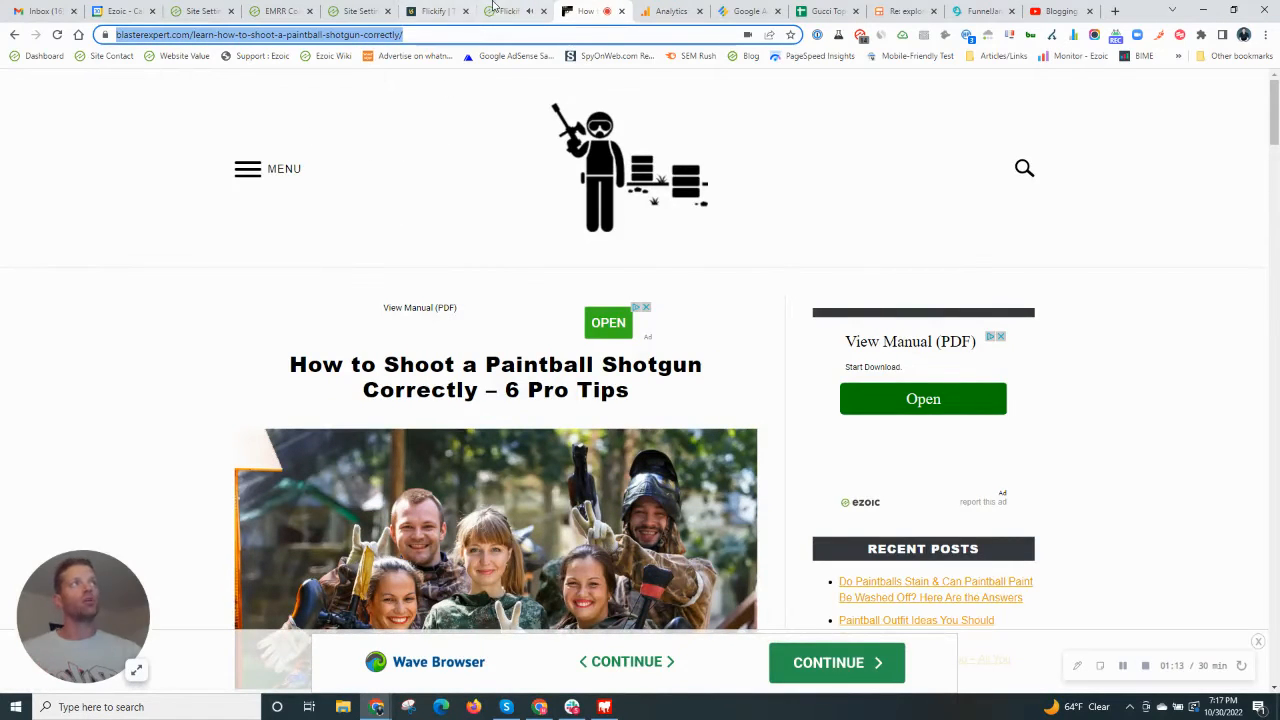
click(504, 12)
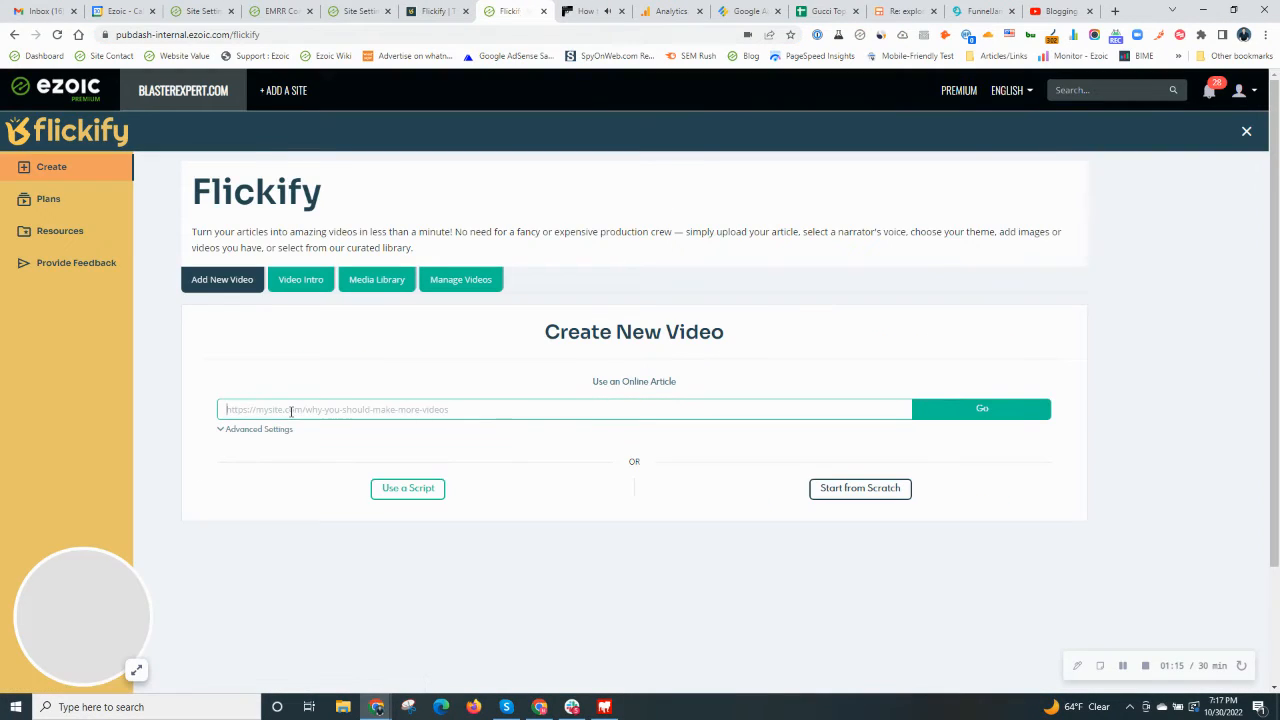
text(https://blasterexpert.com/learn-how-to-shoot-a-paintball-shotgun-correctly/)
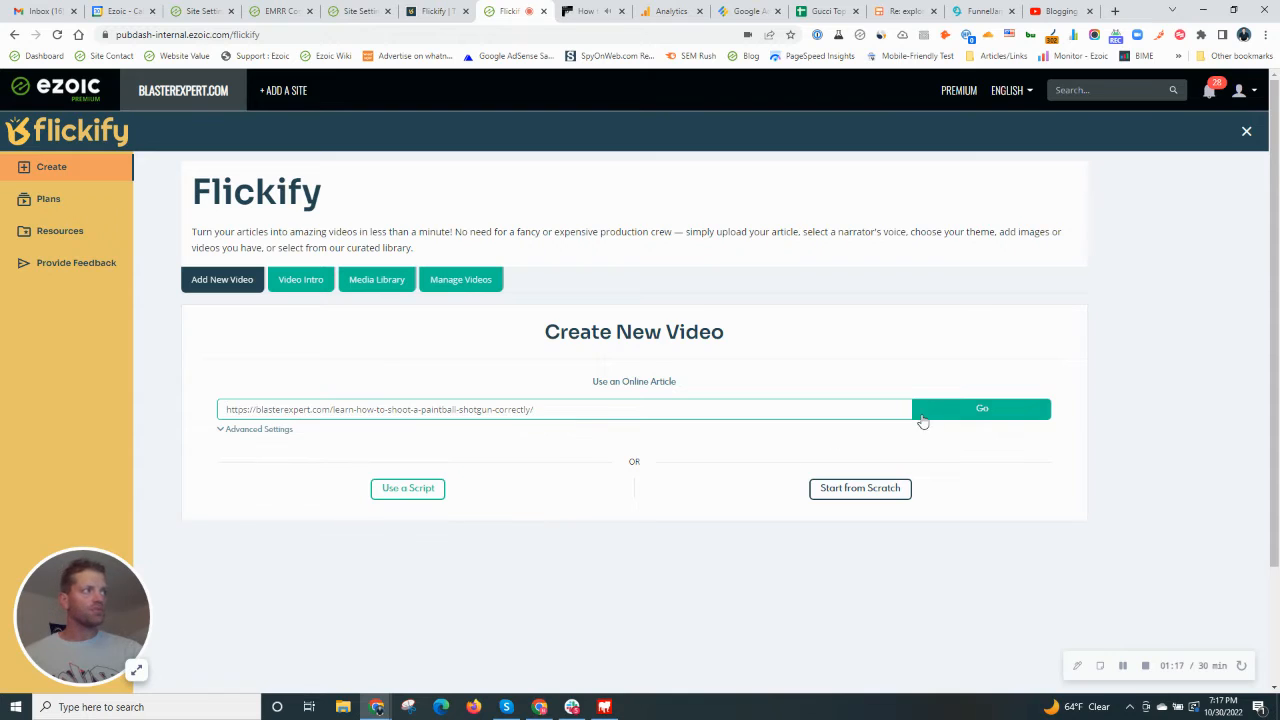
Convert the article and review the 250-word summarized version of the 1357-word original
click(980, 408)
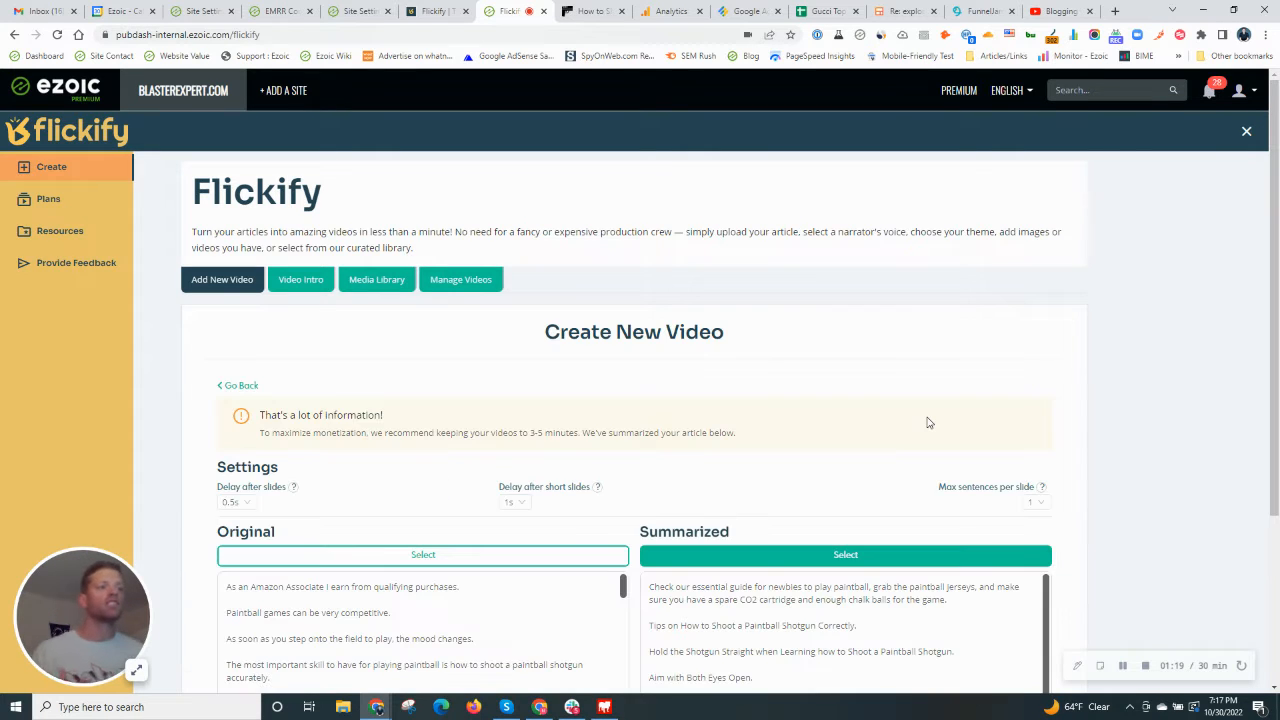
mouse_move(760, 408)
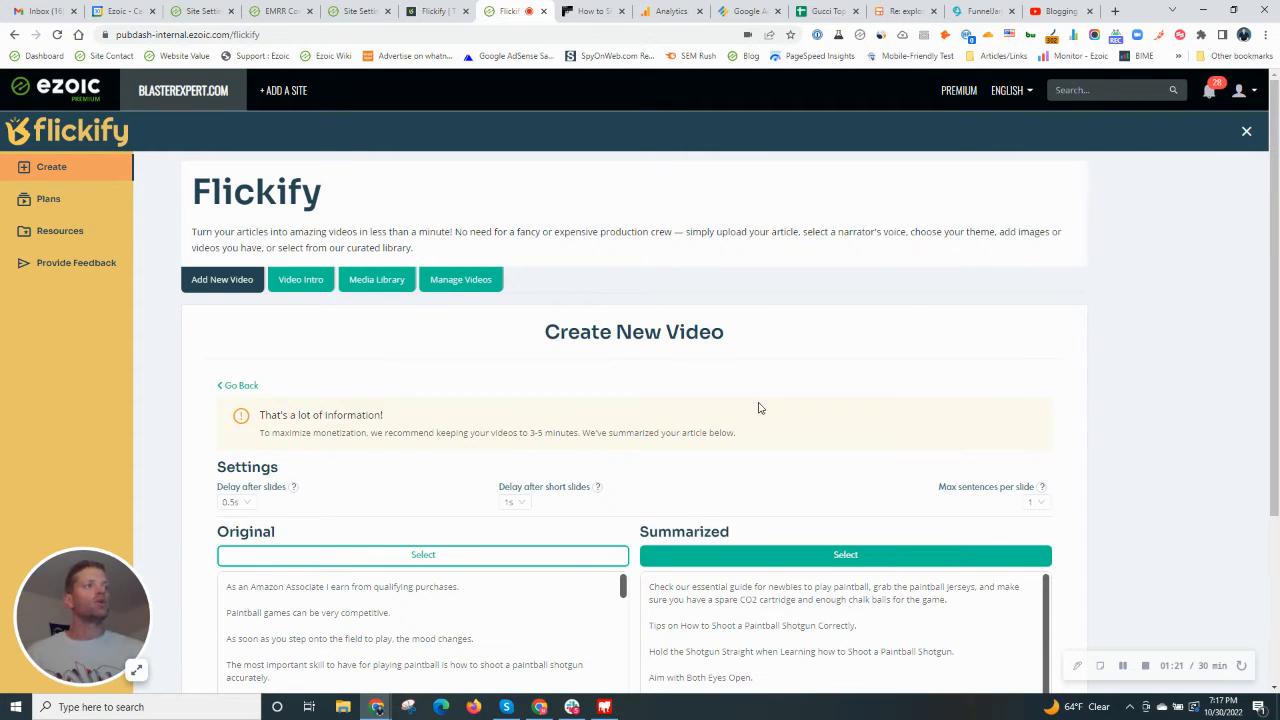
scroll(down, 3)
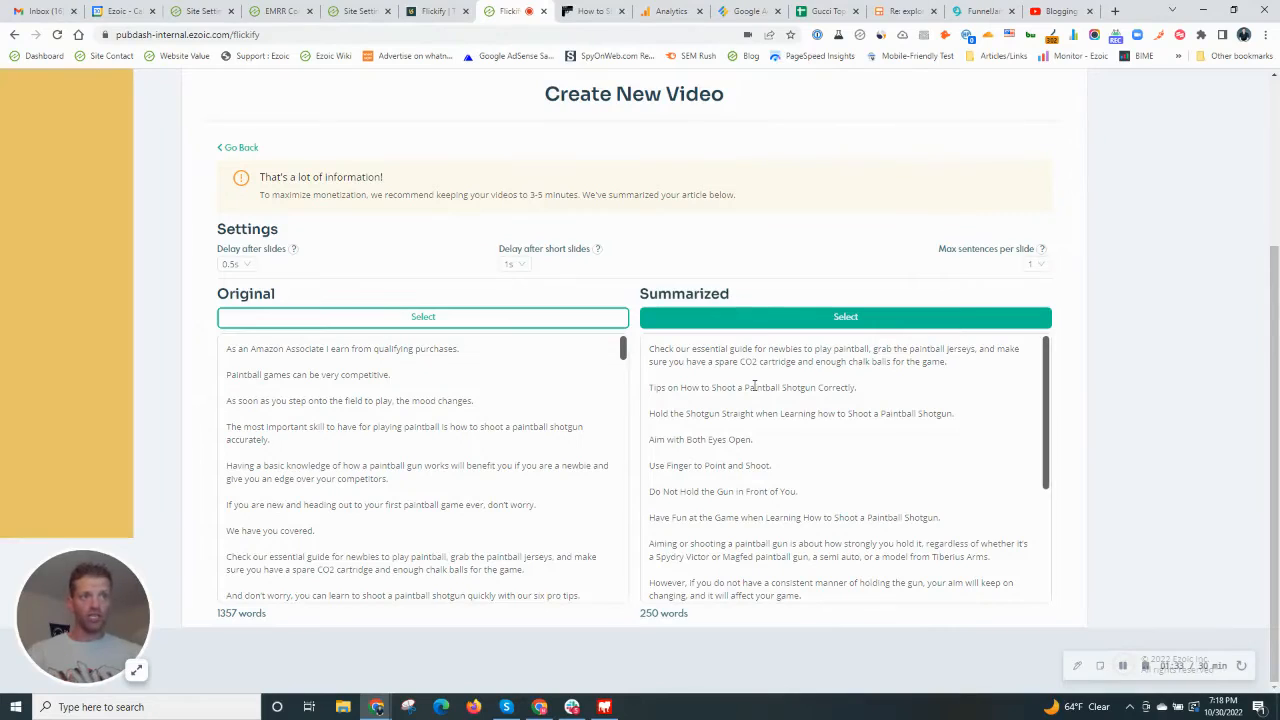
mouse_move(744, 420)
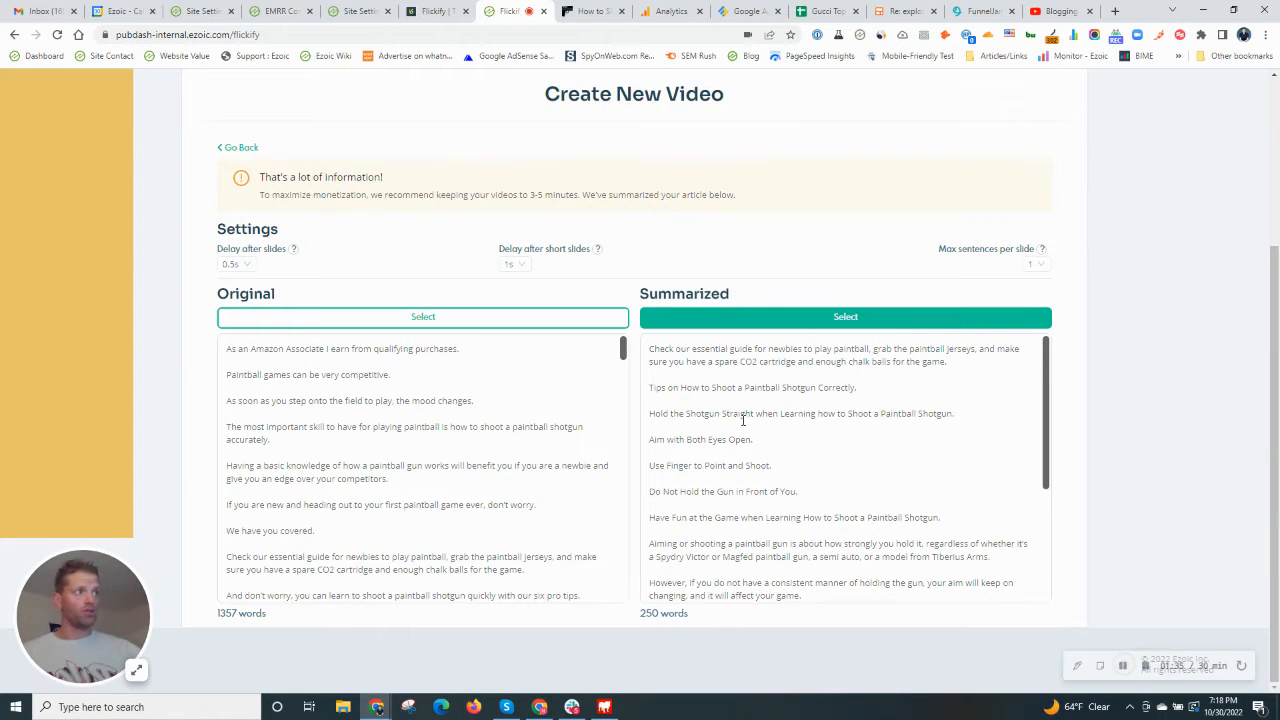
mouse_move(764, 436)
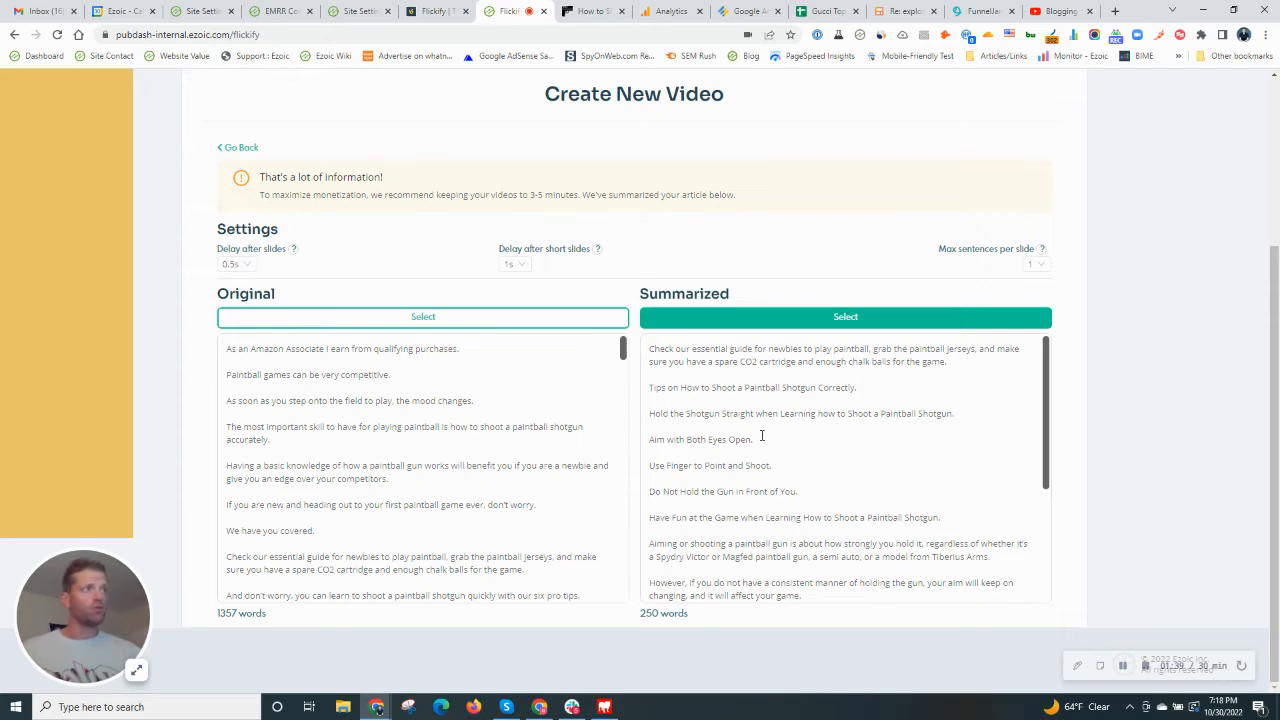
double_click(692, 348)
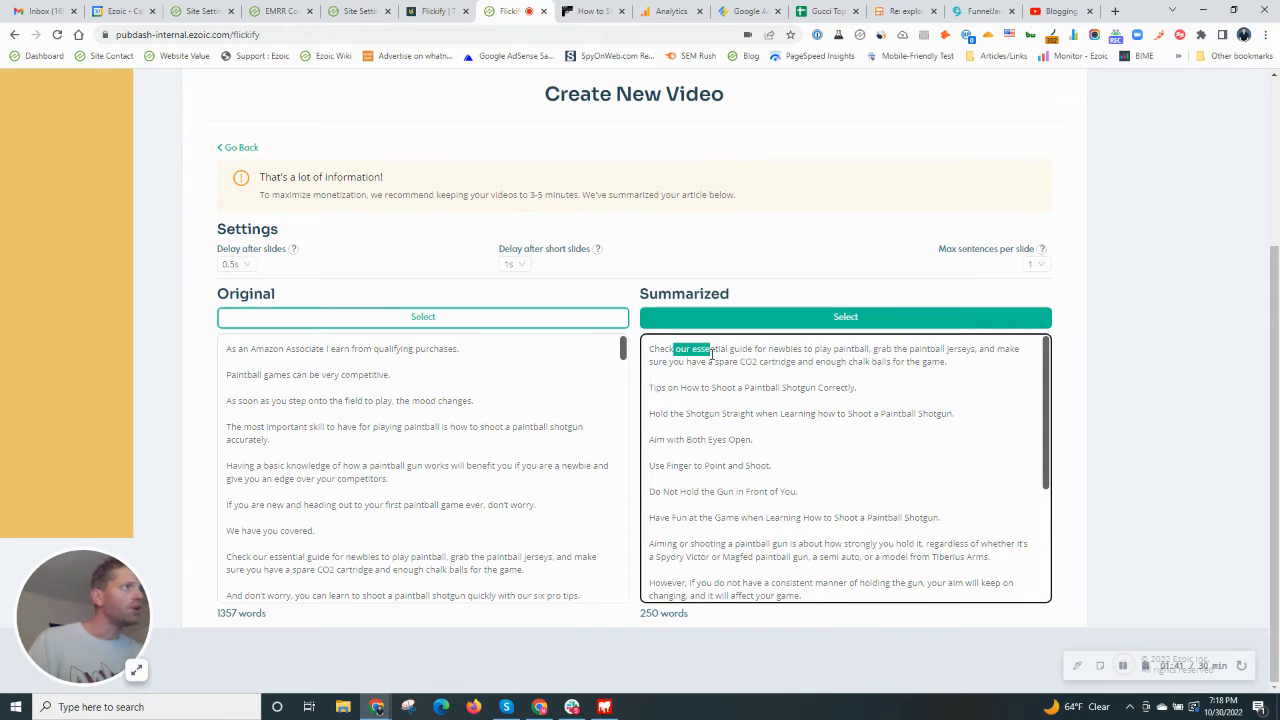
drag(710, 348, 858, 388)
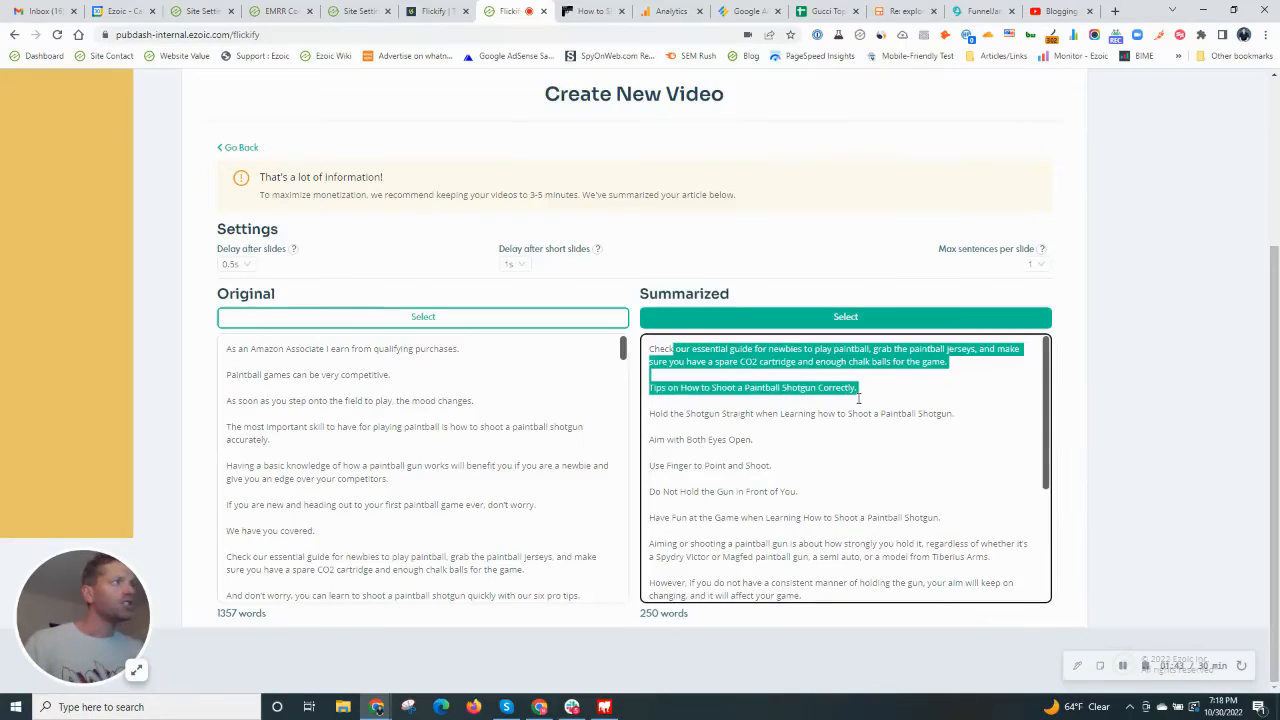
click(768, 434)
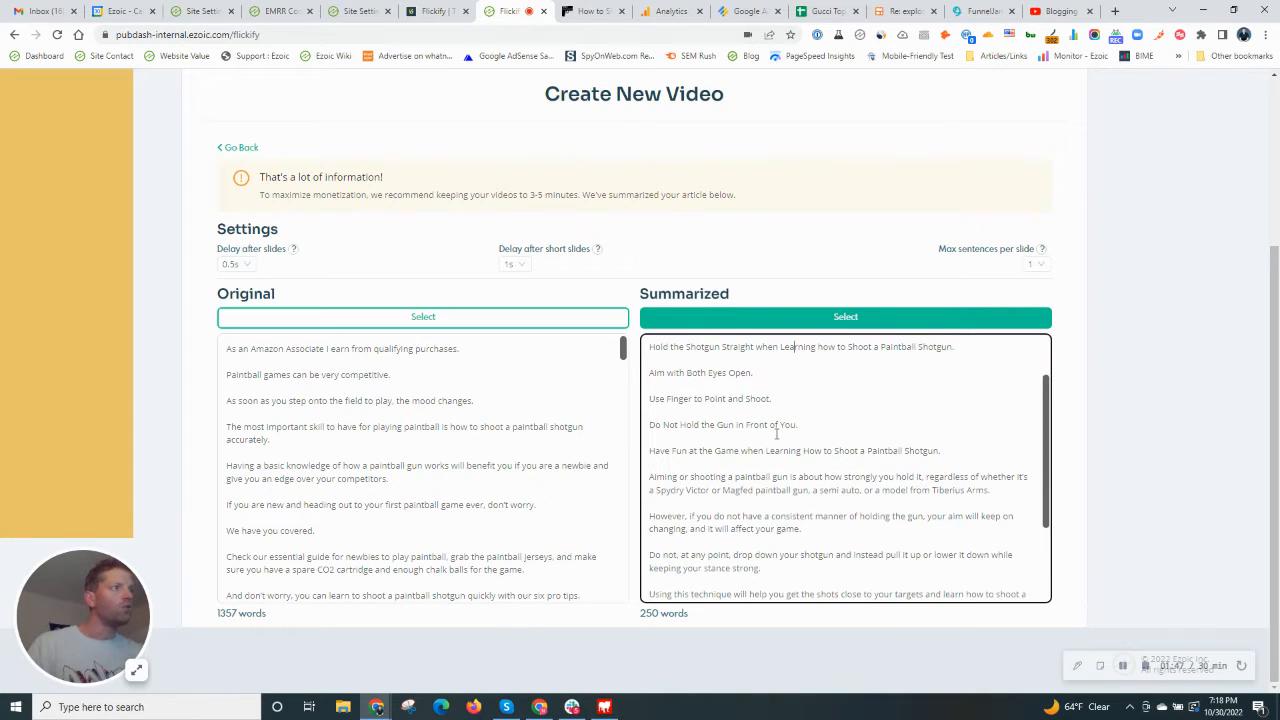
scroll(down, 3)
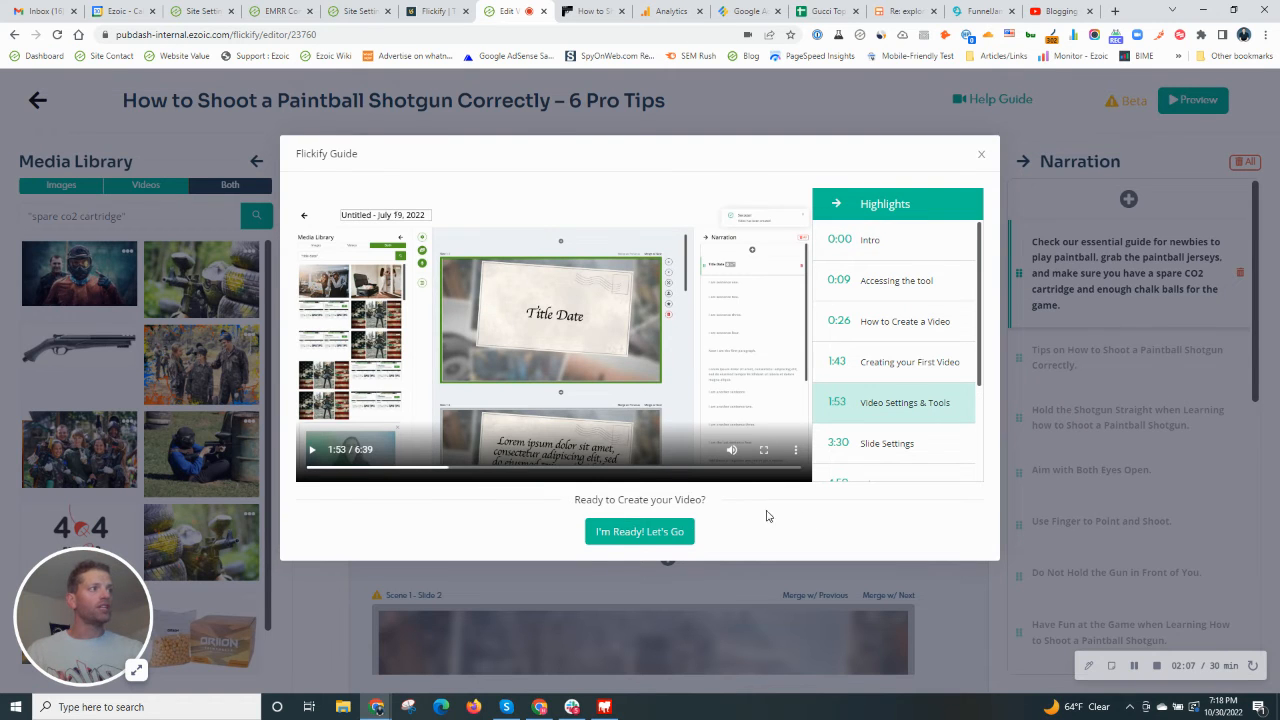
Dismiss the Flickify Guide and review the summarized sentences as text slides
click(980, 154)
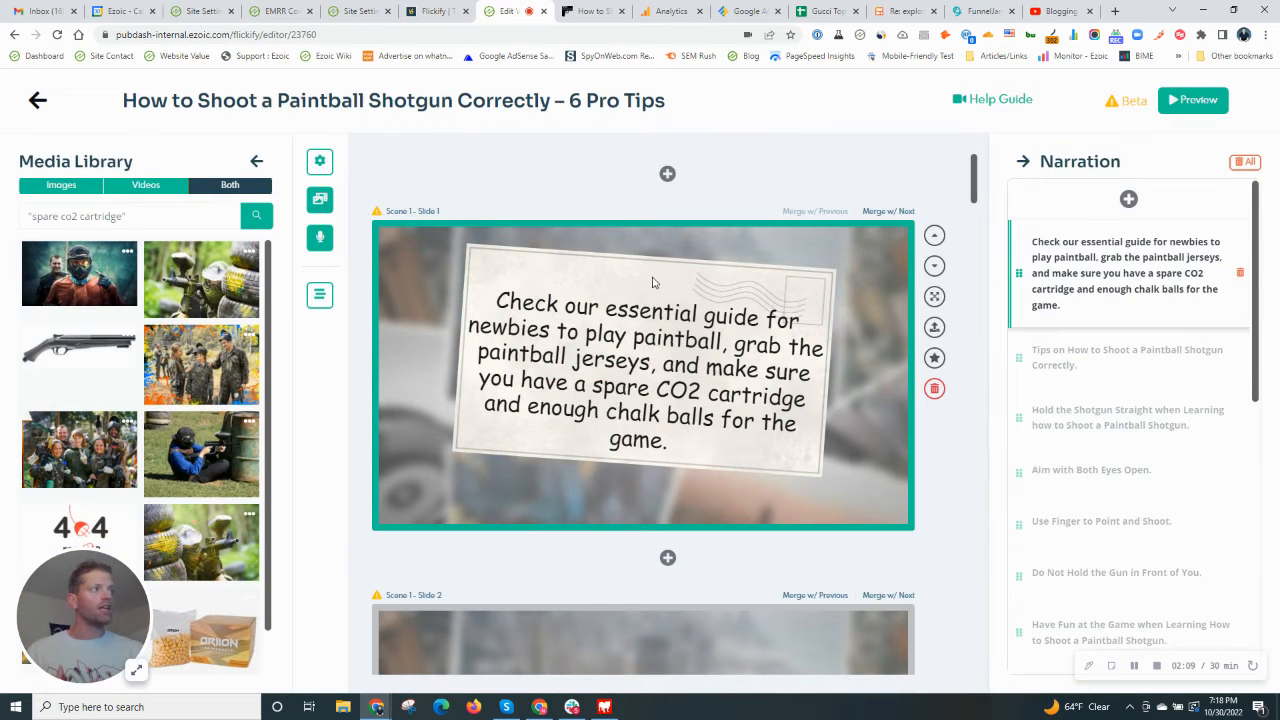
scroll(down, 3)
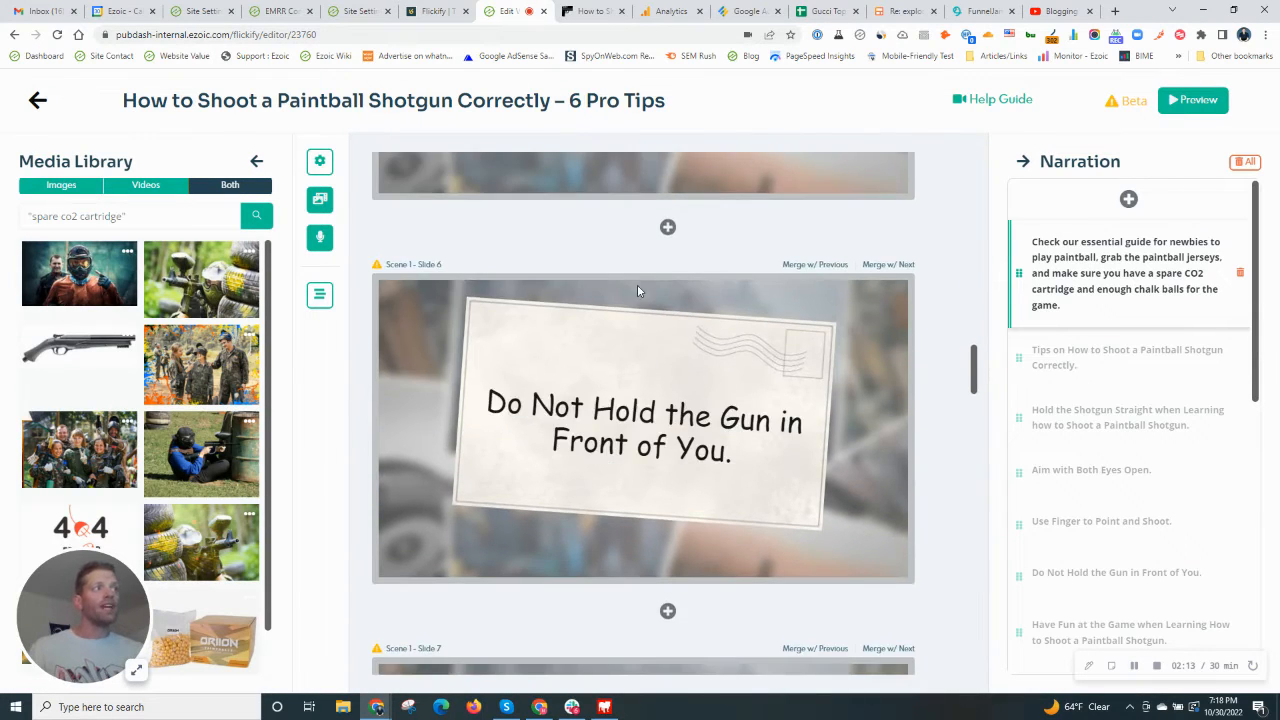
scroll(down, 3)
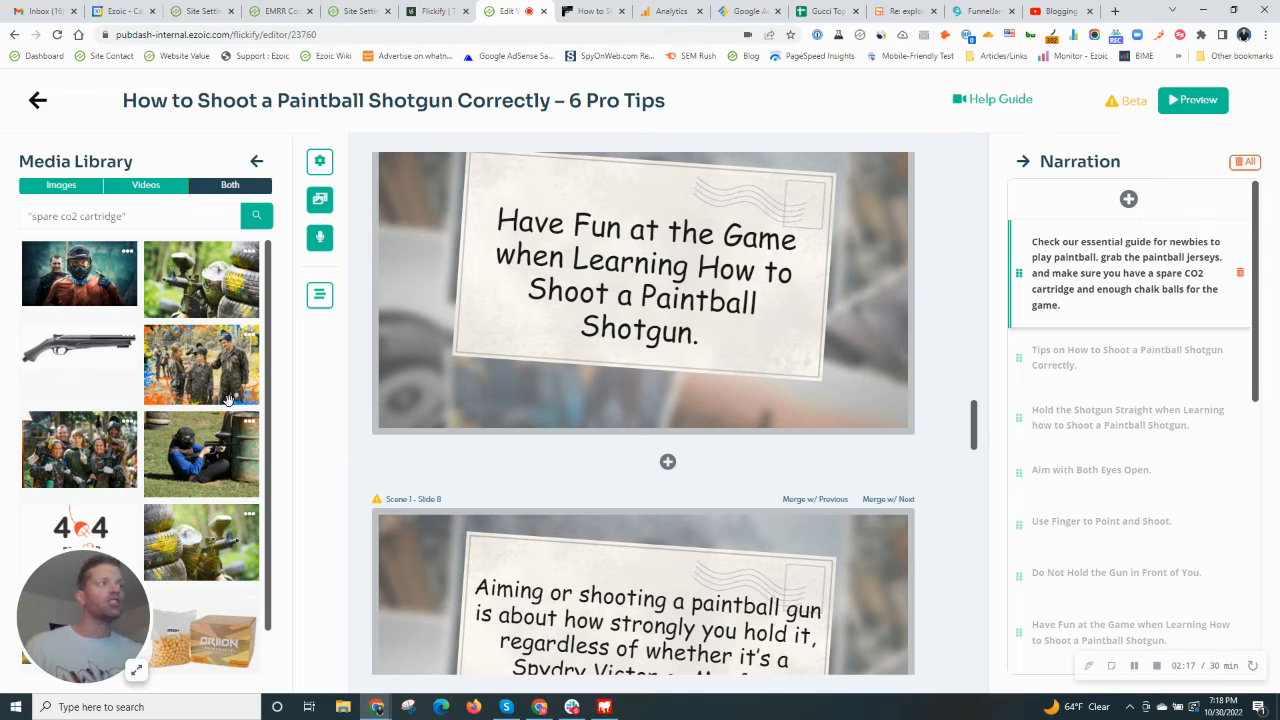
mouse_move(252, 356)
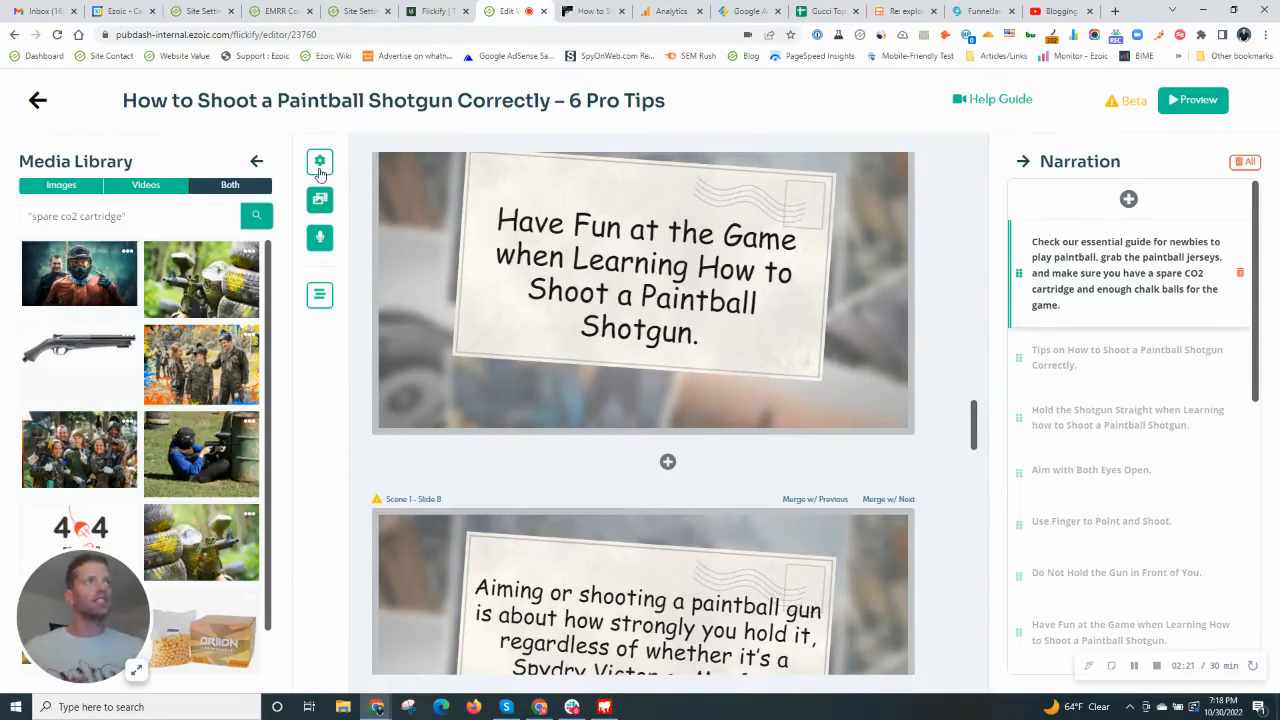
Start Automatch from the Experimental section of the video settings
click(320, 160)
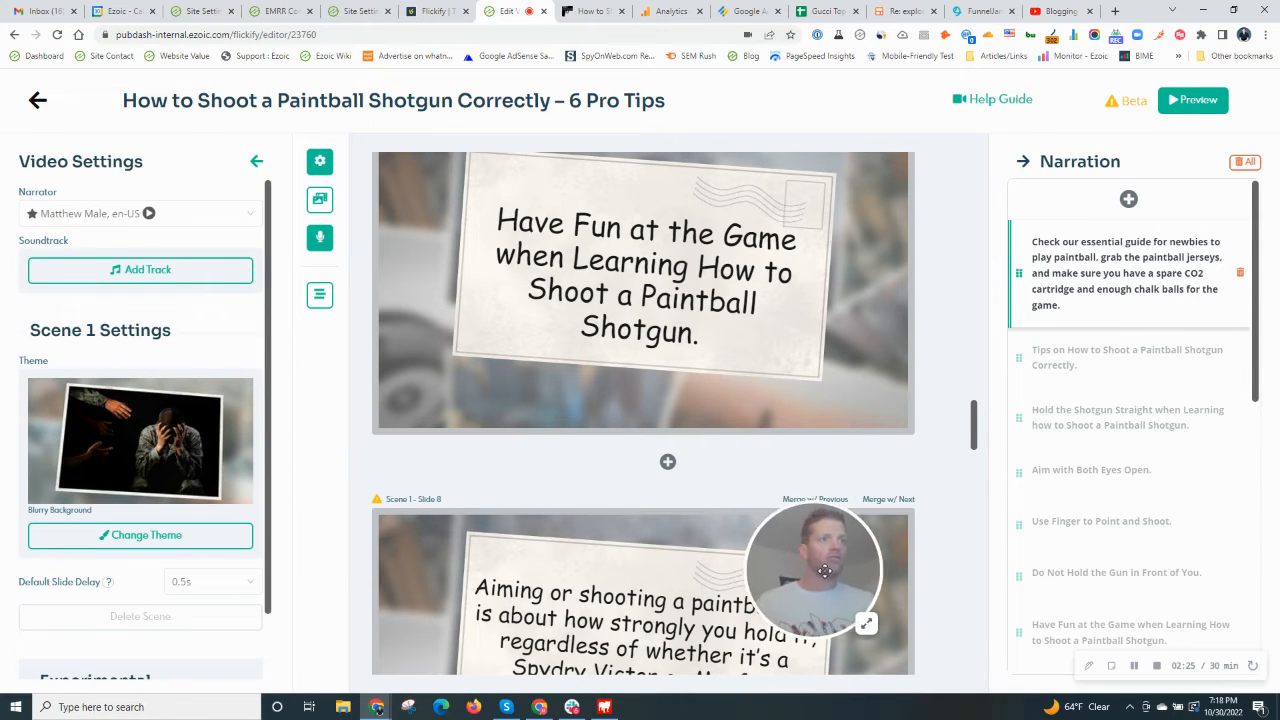
scroll(down, 3)
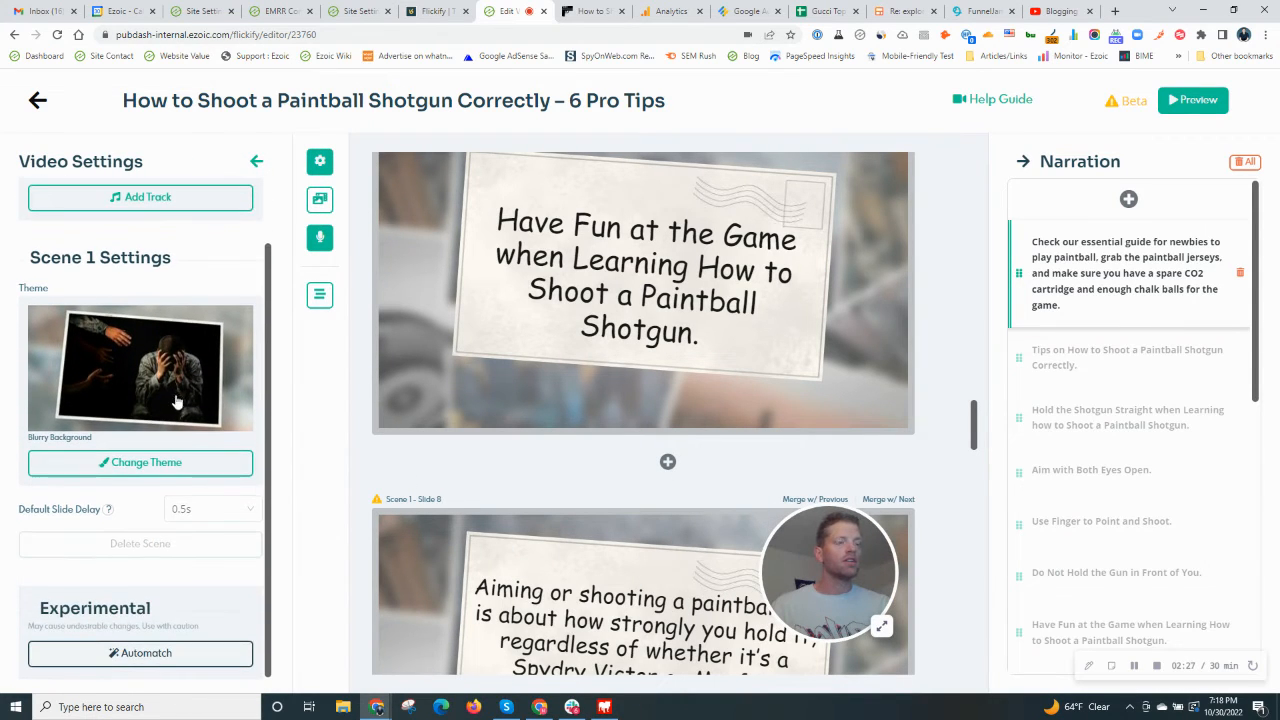
mouse_move(132, 660)
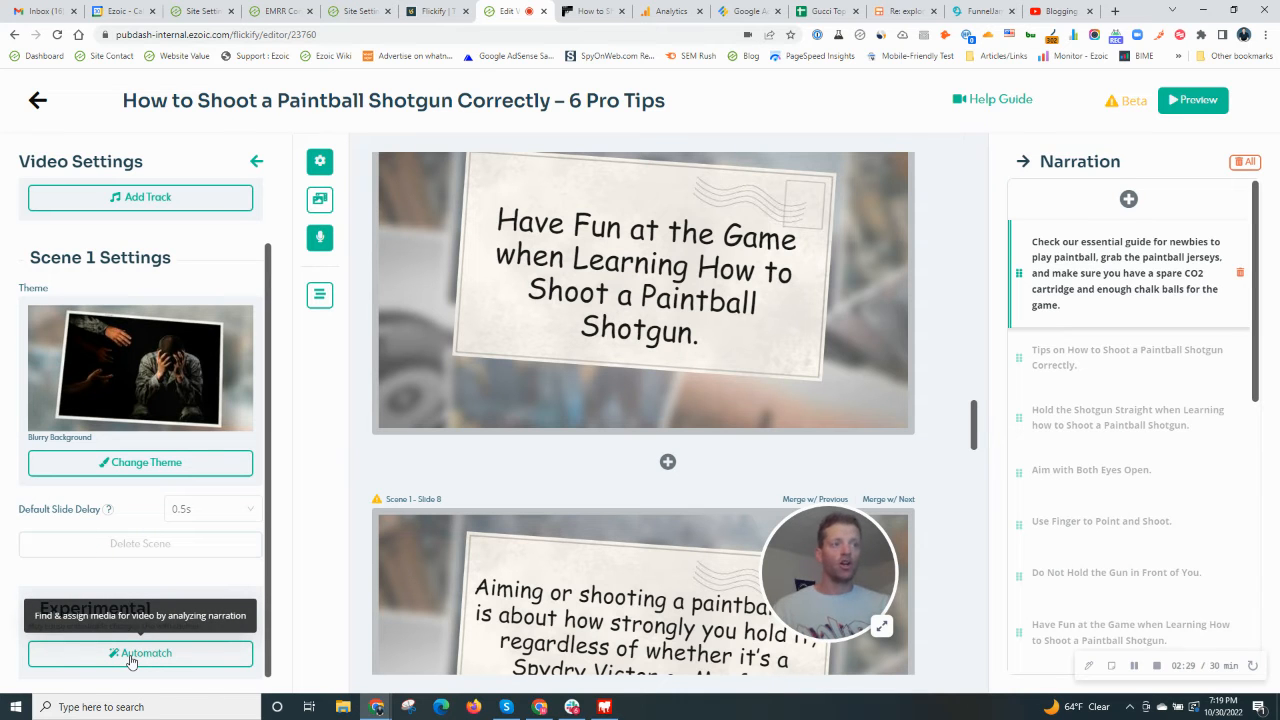
click(140, 652)
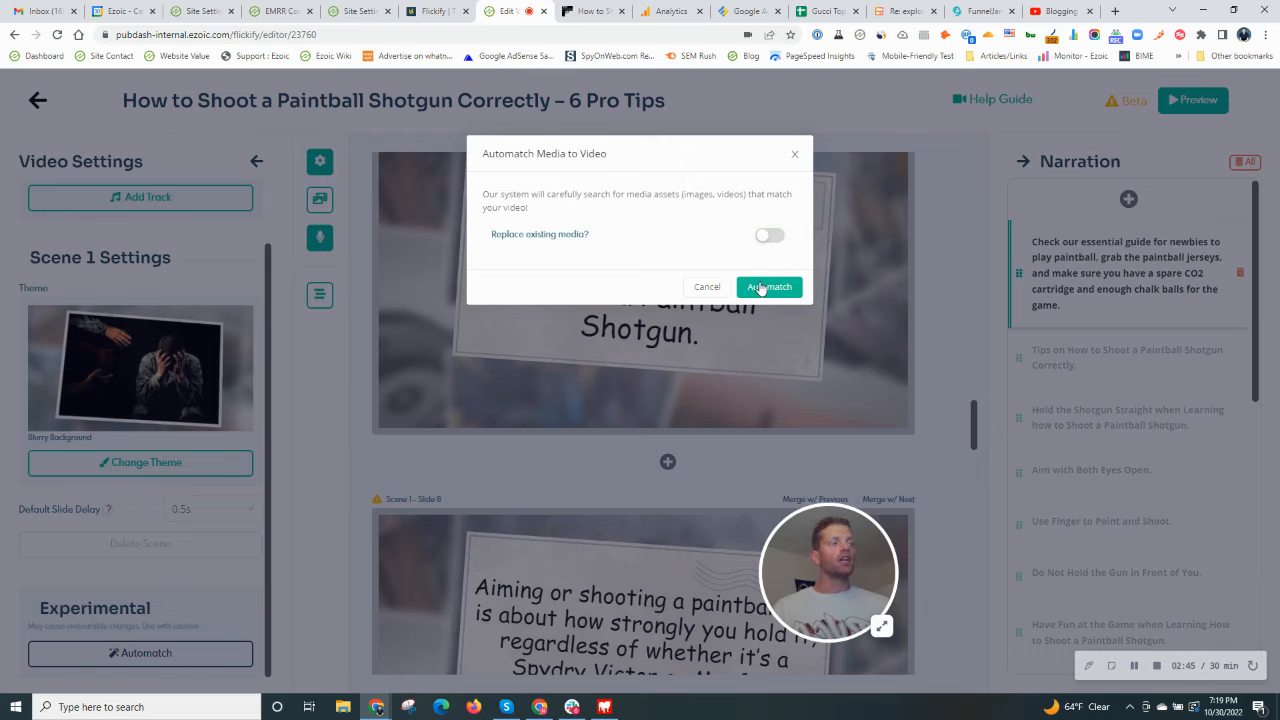
Confirm Automatch, review the matched paintball media on the slides, and reopen the Media Library
click(768, 288)
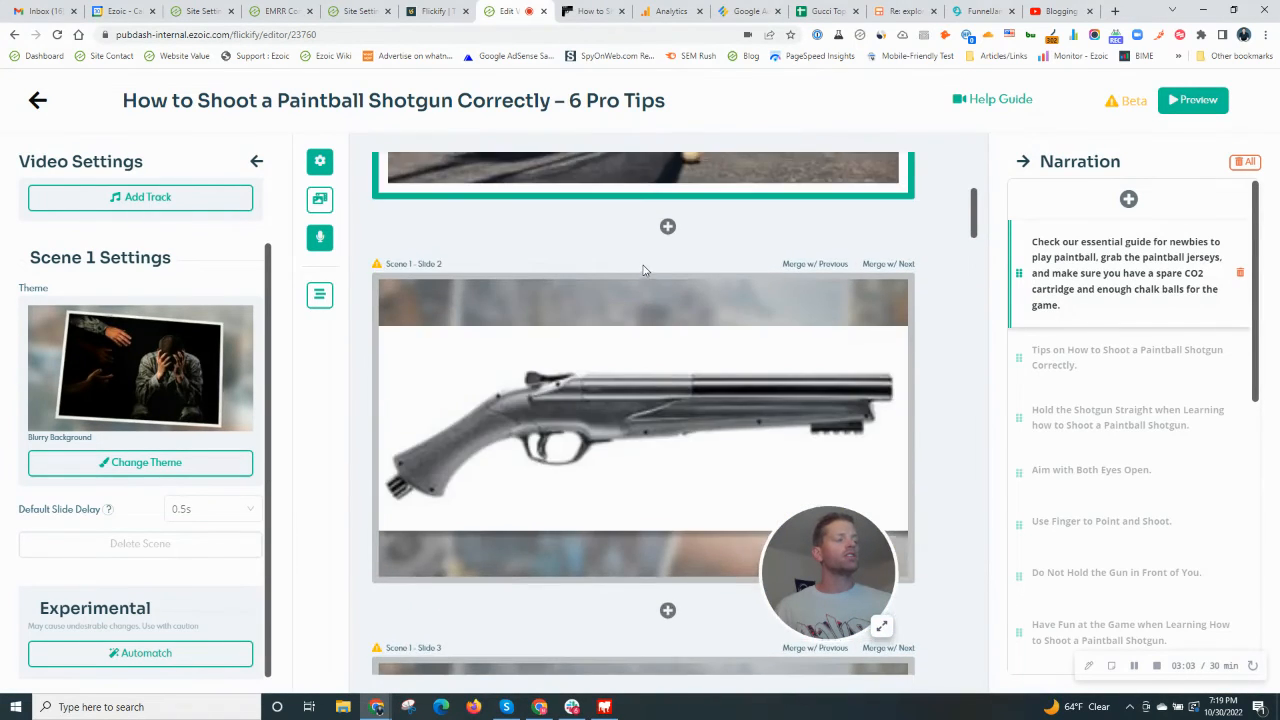
scroll(down, 3)
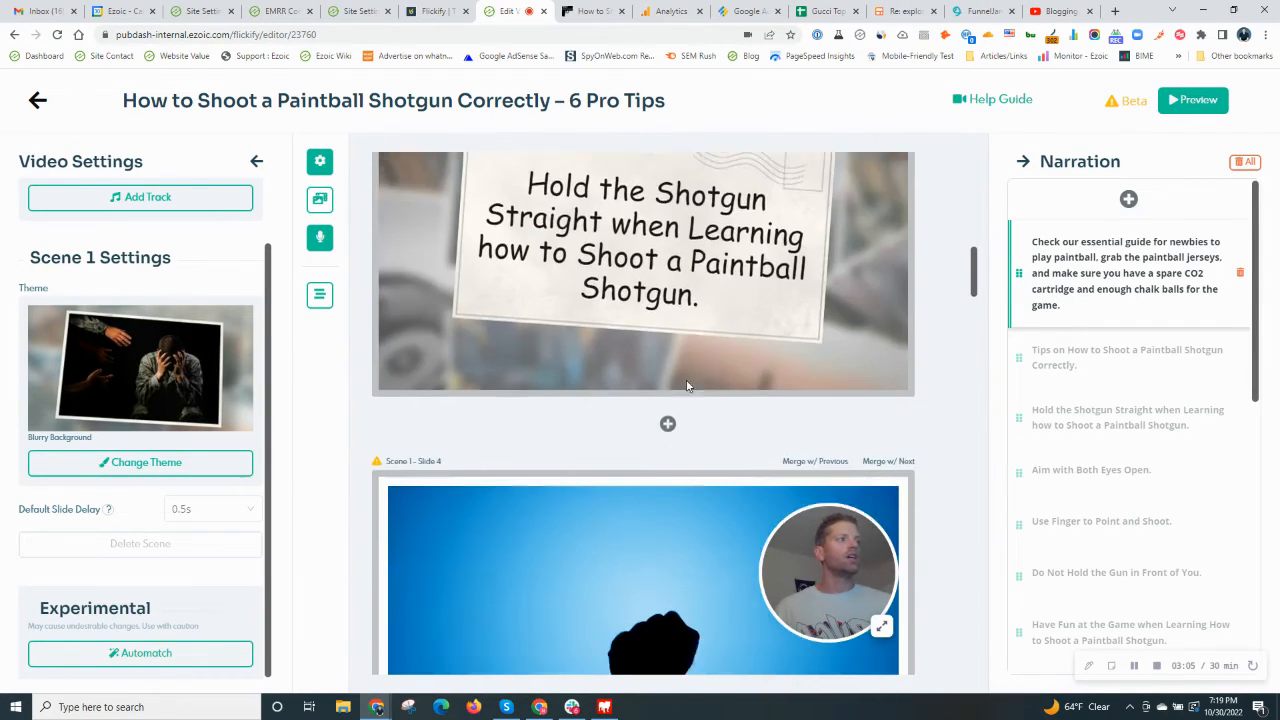
scroll(down, 3)
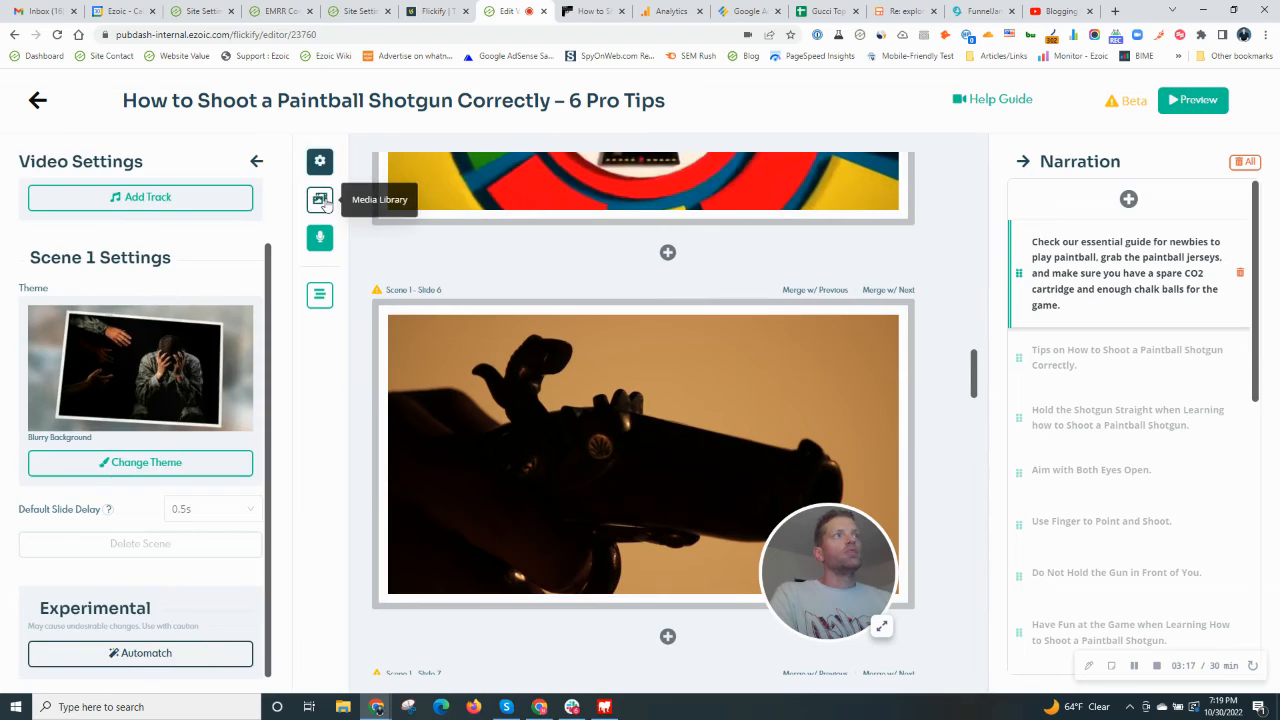
click(320, 200)
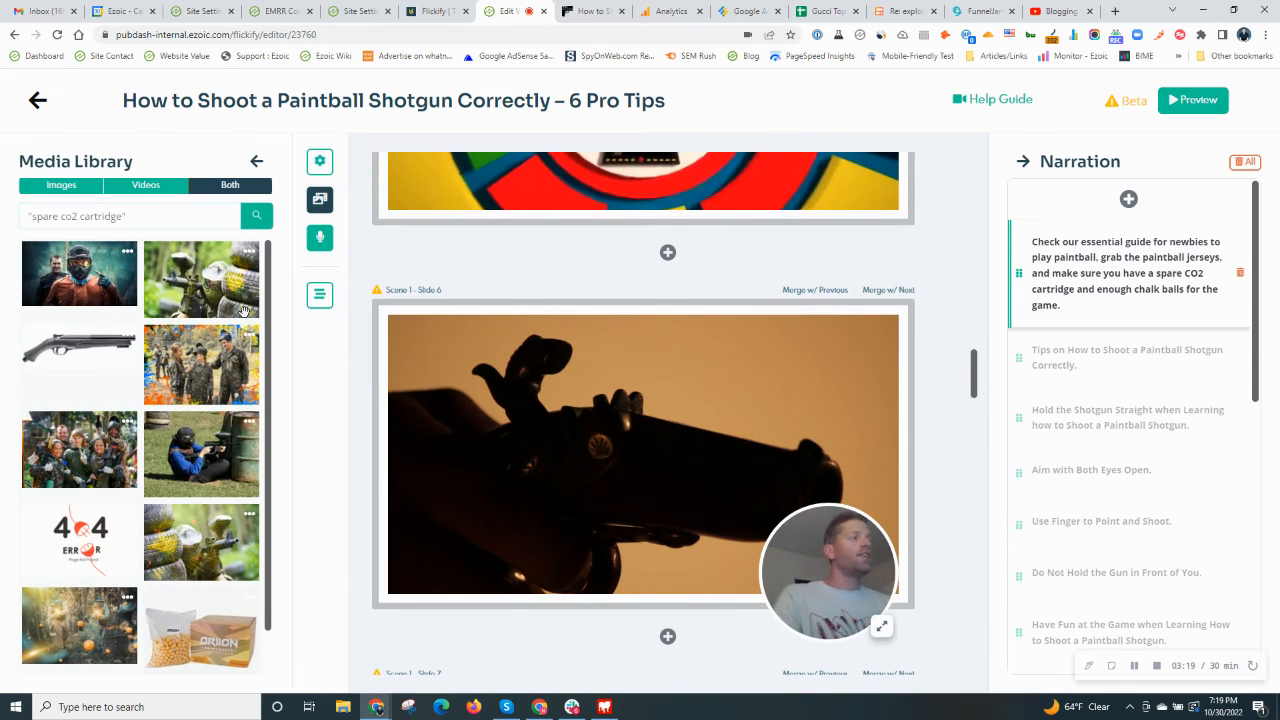